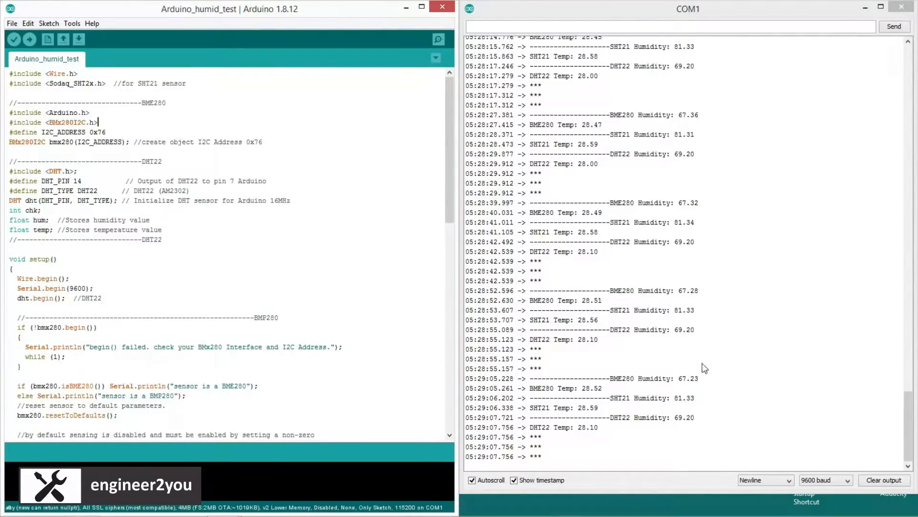
pyautogui.moveTo(719, 395)
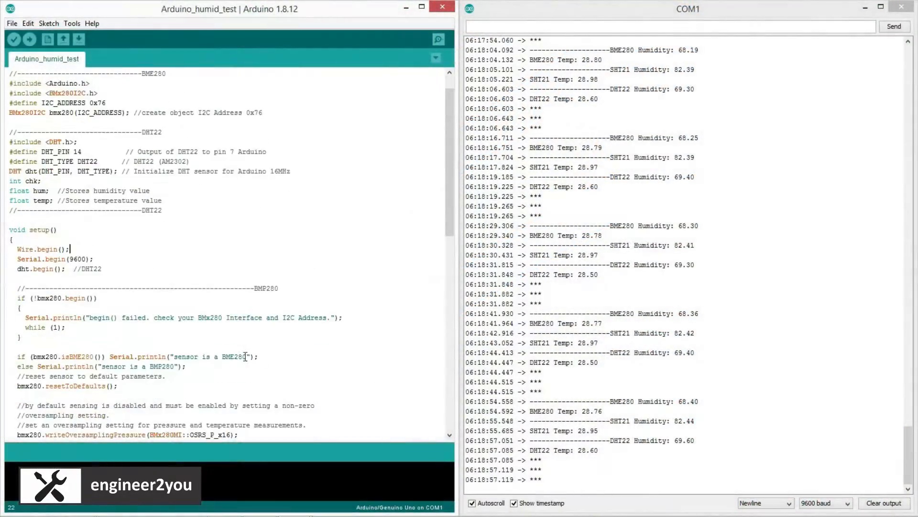
# - Store bme280_humid as bmx280.getHumidity() + 6.5 and print that variable
pyautogui.scroll(-3)
pyautogui.write('double')
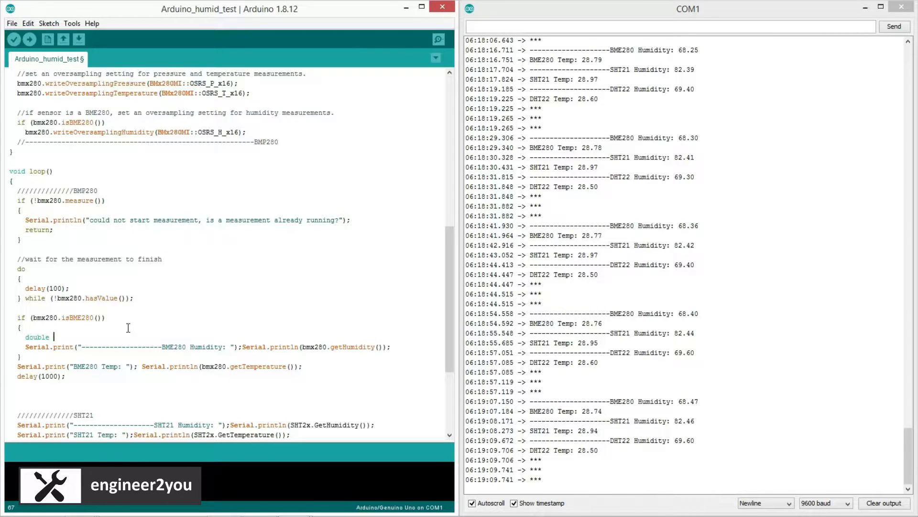
pyautogui.write('bme')
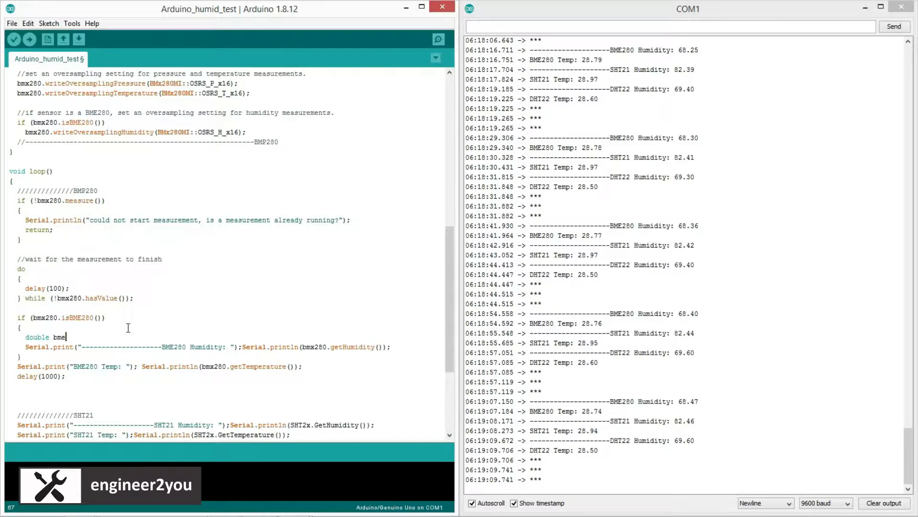
pyautogui.write('280')
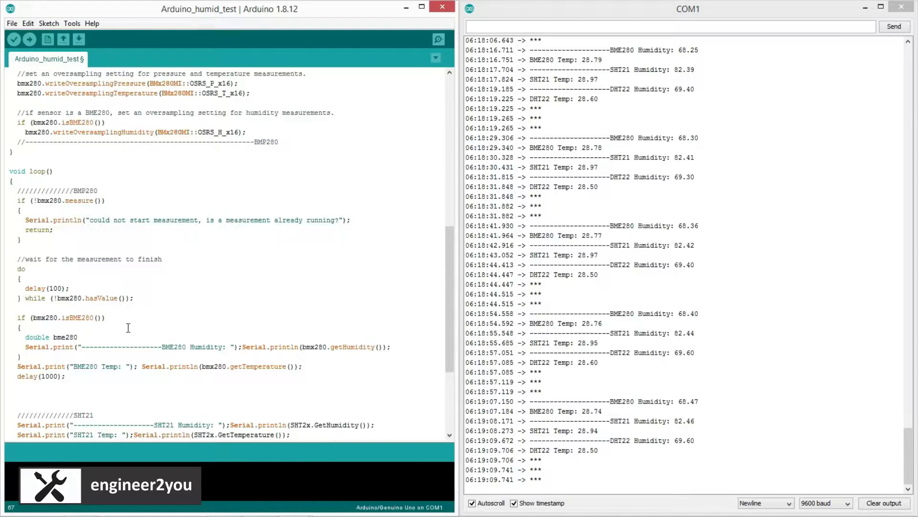
pyautogui.write('_humid =')
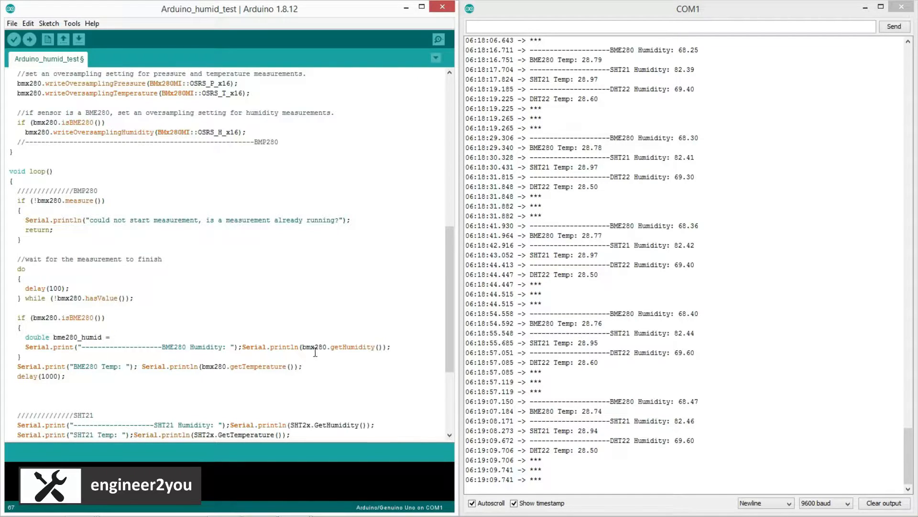
pyautogui.doubleClick(342, 346)
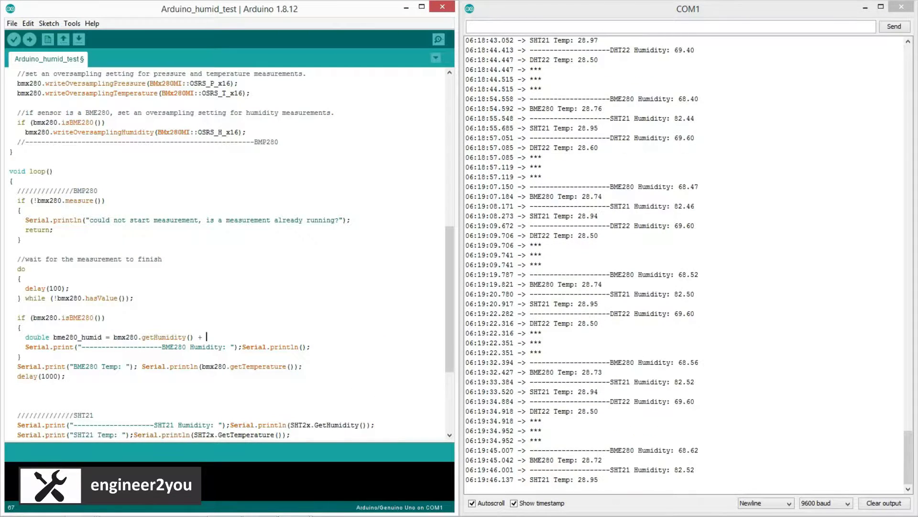
pyautogui.write('6.5;')
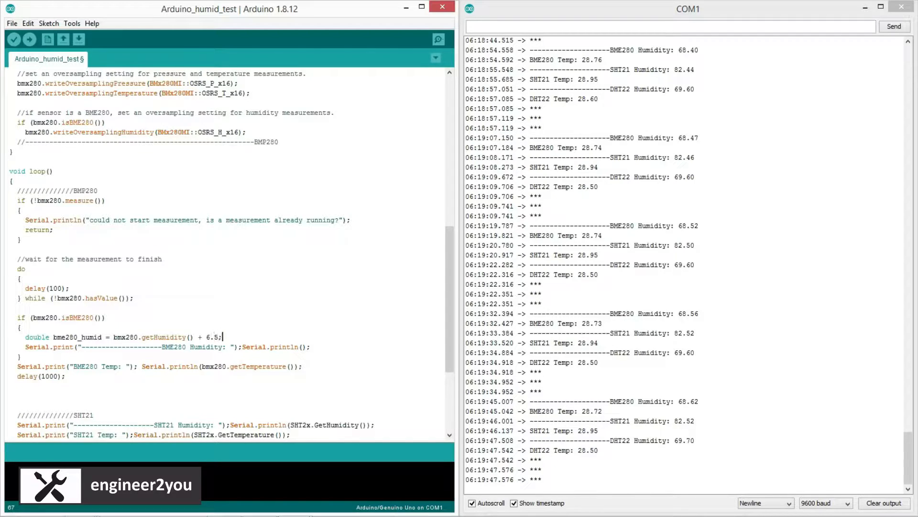
pyautogui.doubleClick(76, 337)
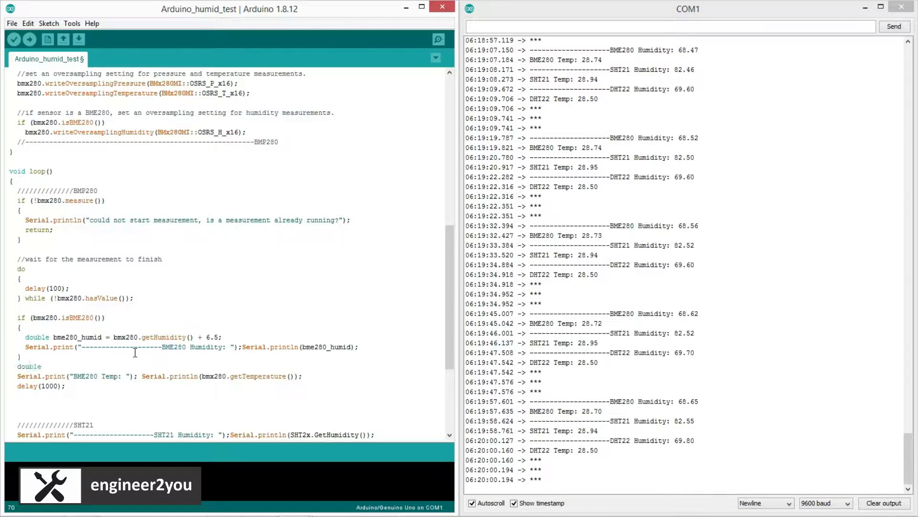
# - Add a bme280_temp variable as the BME280 temperature plus 2.5
pyautogui.write('bme280_temp = bmx280.getTemperature(')
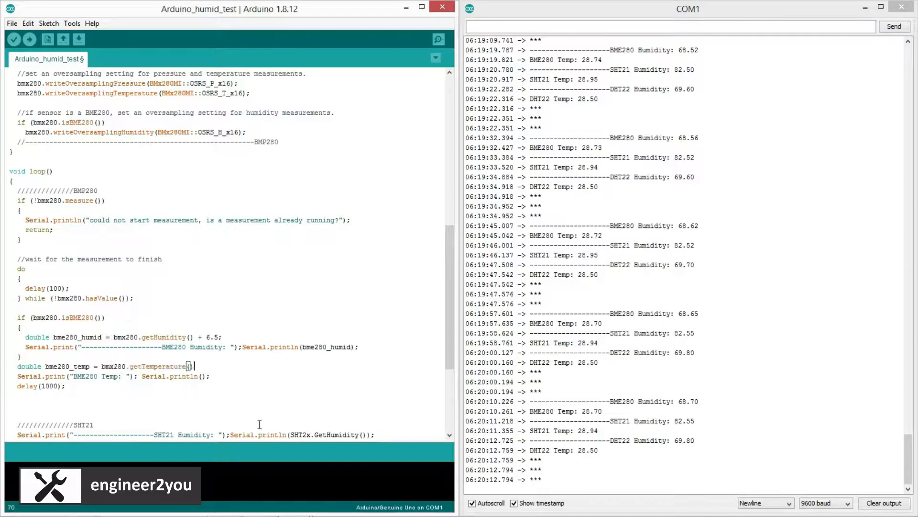
pyautogui.write('+')
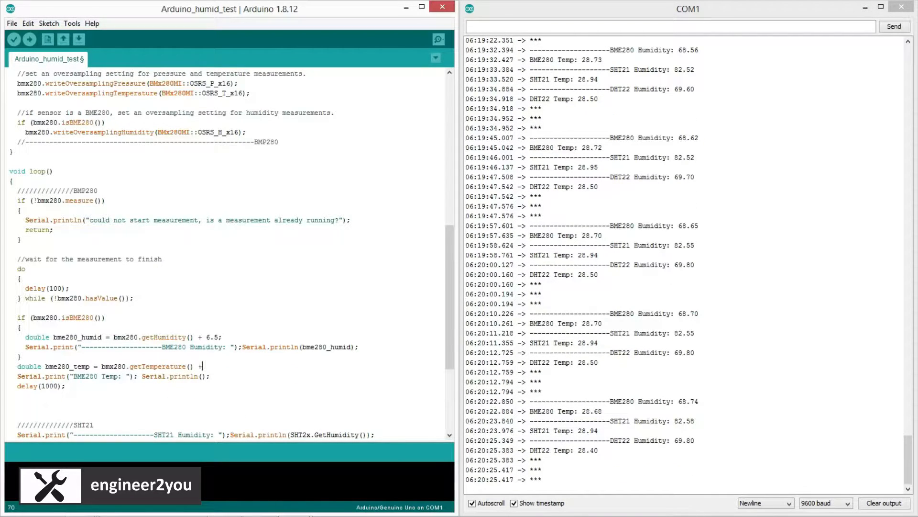
pyautogui.write('2.5;')
pyautogui.write('double sht21_humid = SHT2x.GetHumidity(')
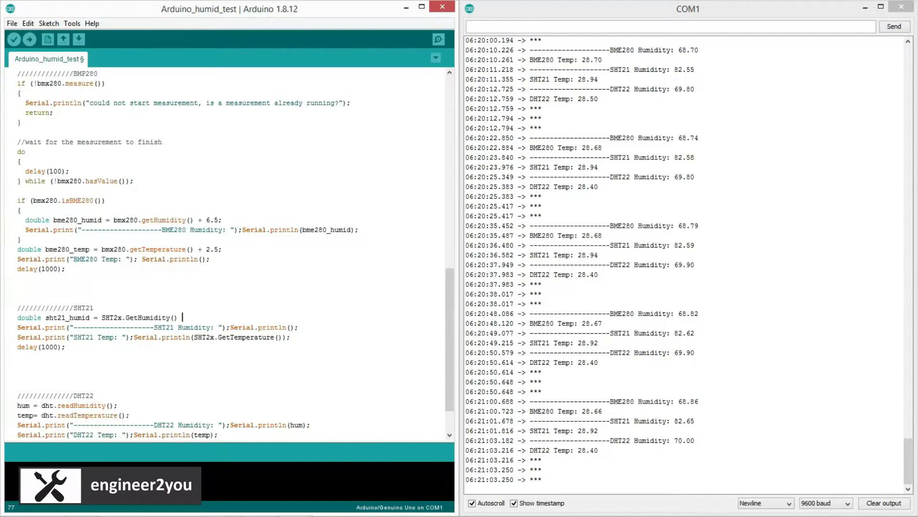
# - Offset SHT21 humidity by -7.6, add sht21_temp from GetTemperature(), and start the DHT22 hum and temp corrections
pyautogui.write('- 7.6;')
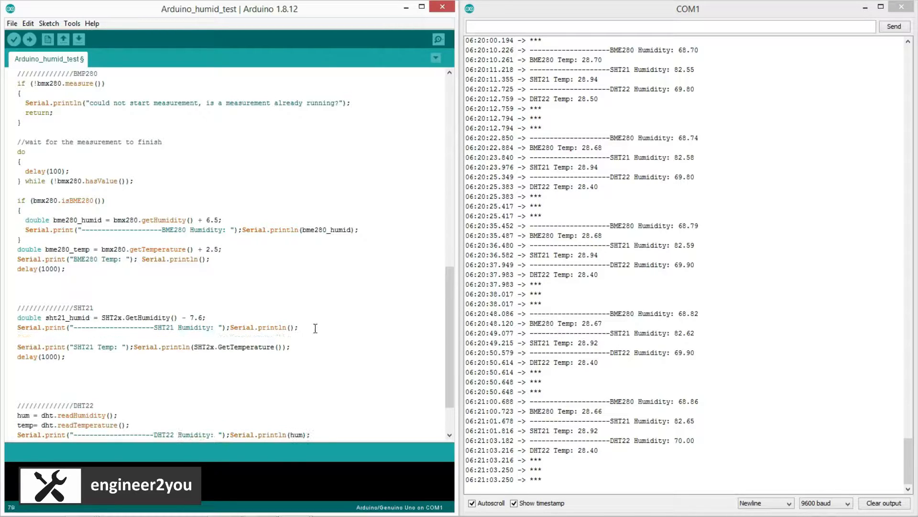
pyautogui.write('double sht21_temp =')
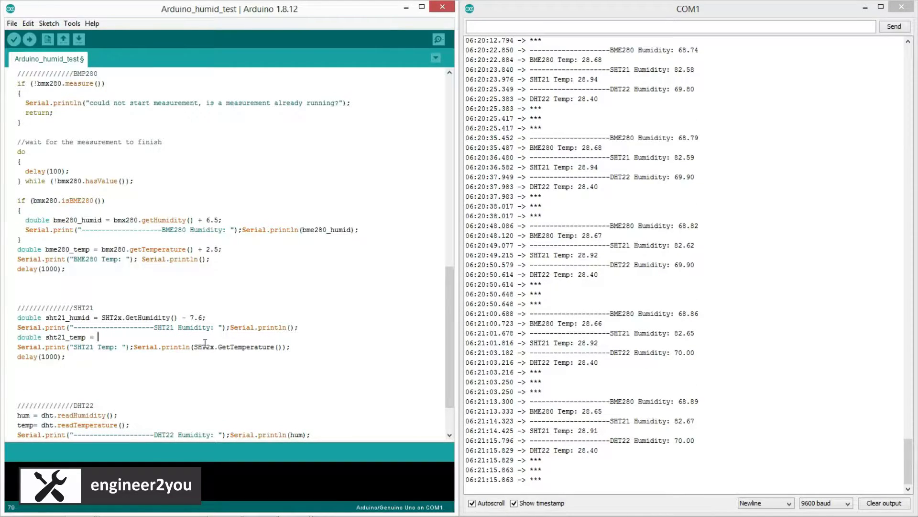
pyautogui.write('SHT2x.GetTemperature() + 2.3;')
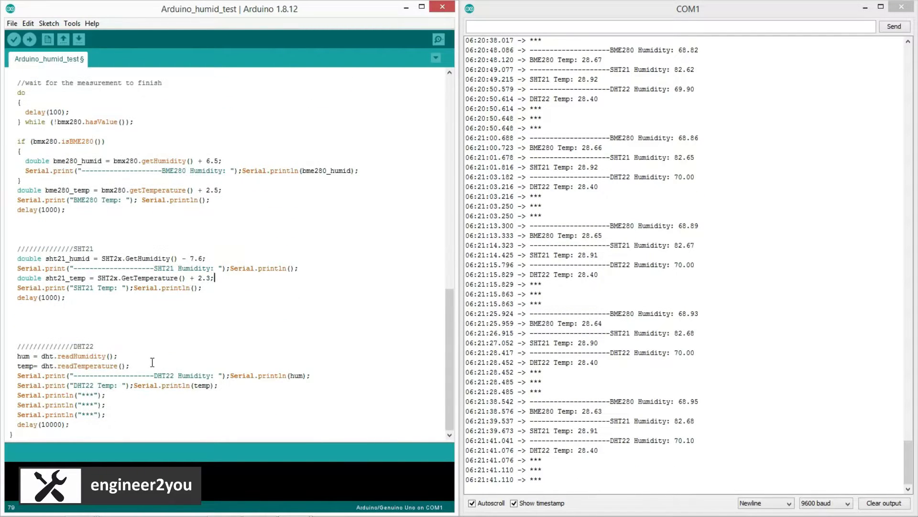
pyautogui.write('hum = hum + 4.9')
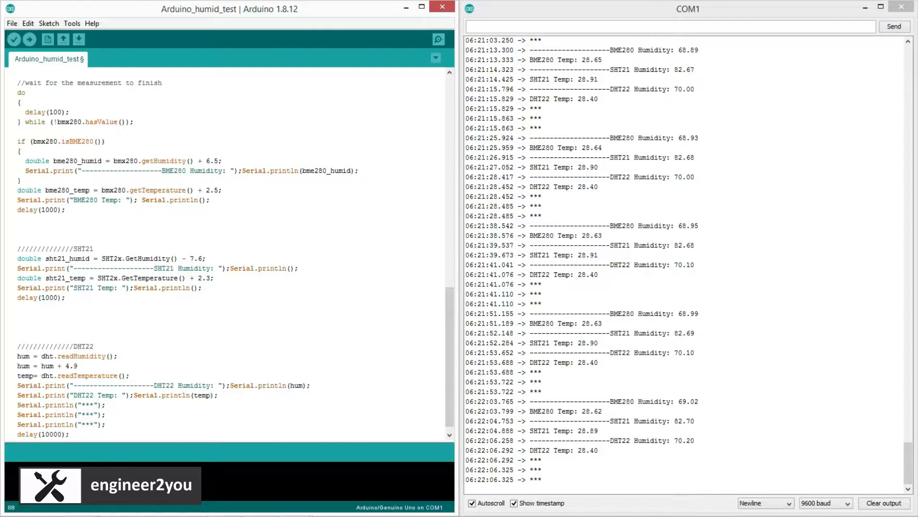
pyautogui.write('temp = temp + 2.8;')
pyautogui.write('sht21_humid')
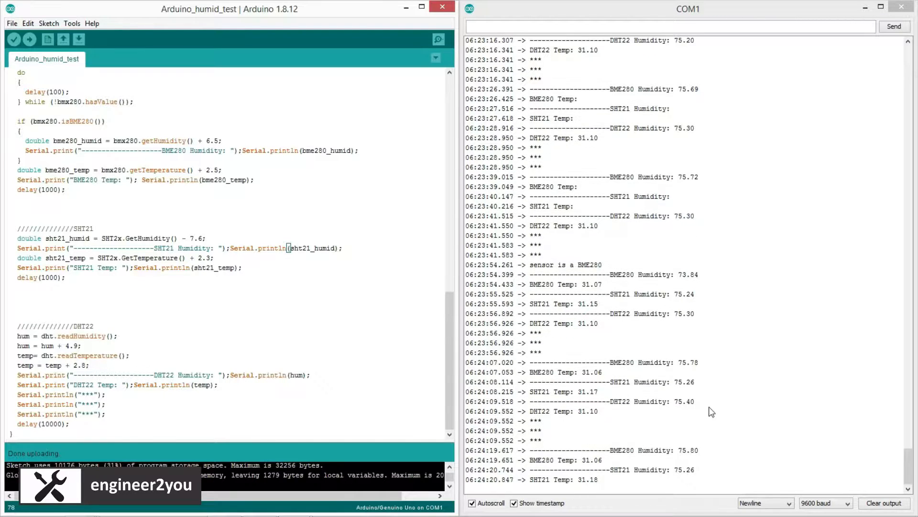
# - Scroll the serial monitor to the latest corrected readings near 75% humidity
pyautogui.scroll(-3)
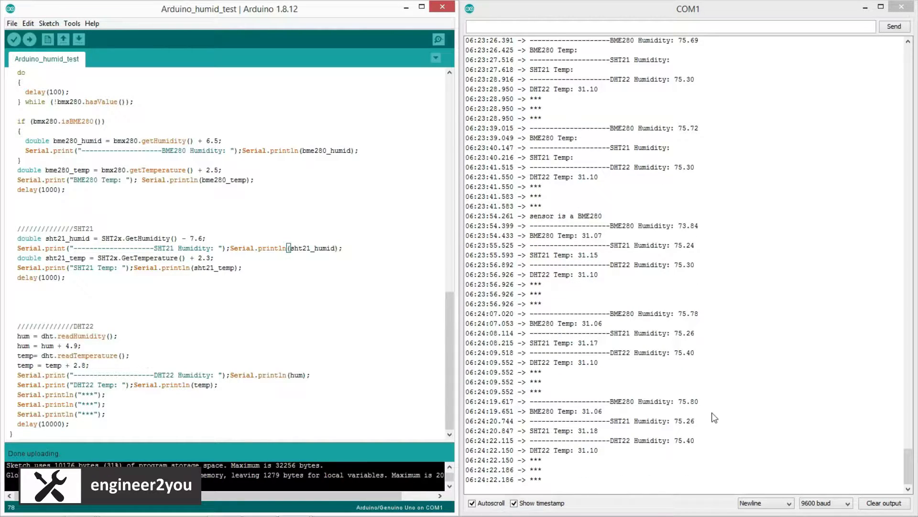
pyautogui.moveTo(725, 425)
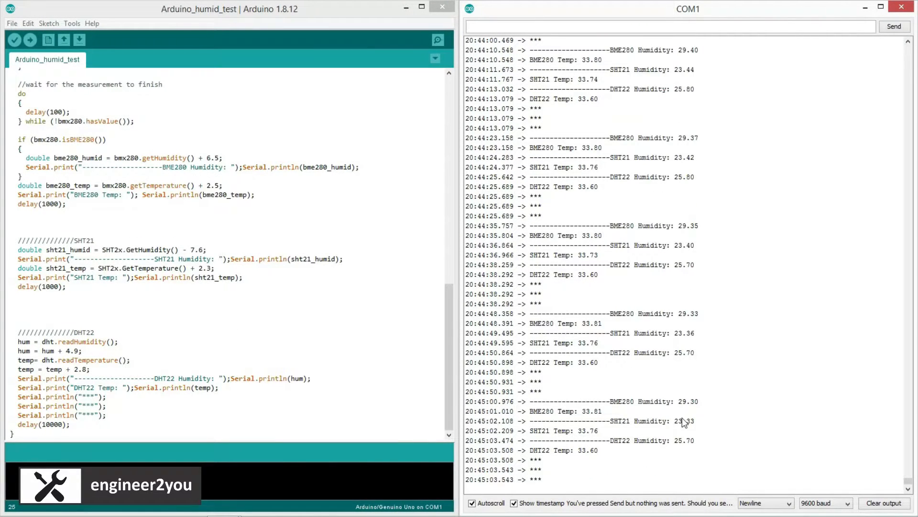
pyautogui.moveTo(711, 437)
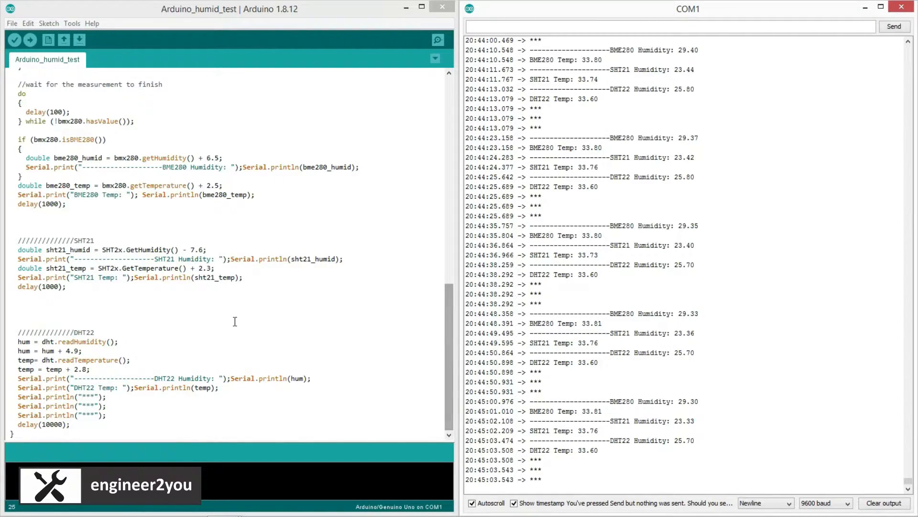
# - Comment out the DHT22 hum + 4.9 offset line and upload the sketch with zeroed humidity offsets
pyautogui.click(29, 40)
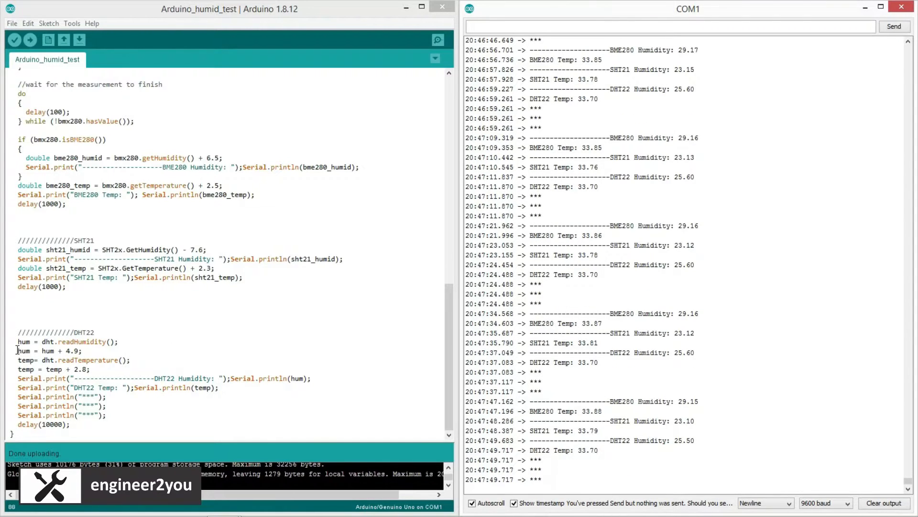
pyautogui.write('//')
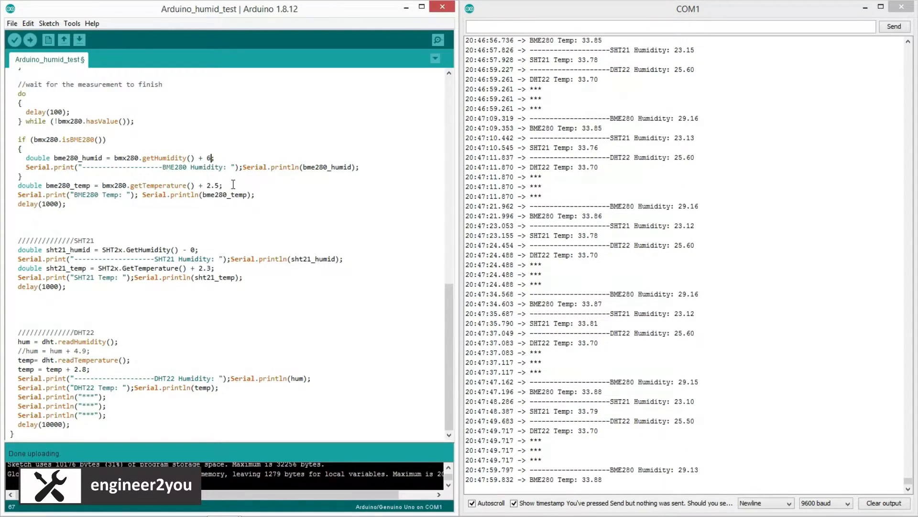
pyautogui.click(15, 39)
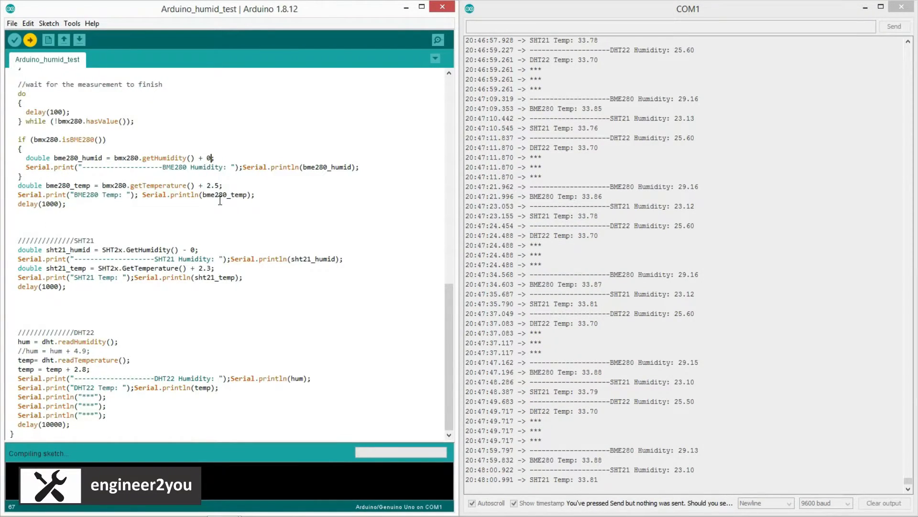
pyautogui.click(30, 40)
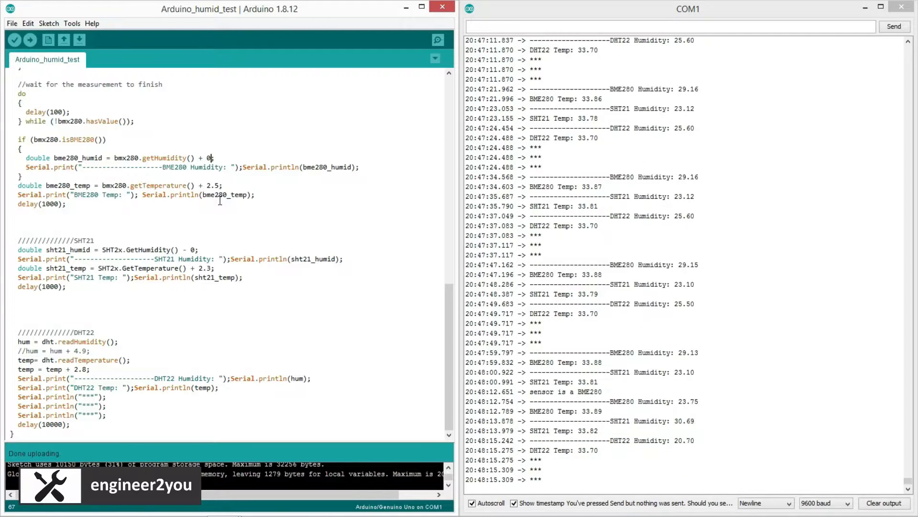
pyautogui.moveTo(696, 467)
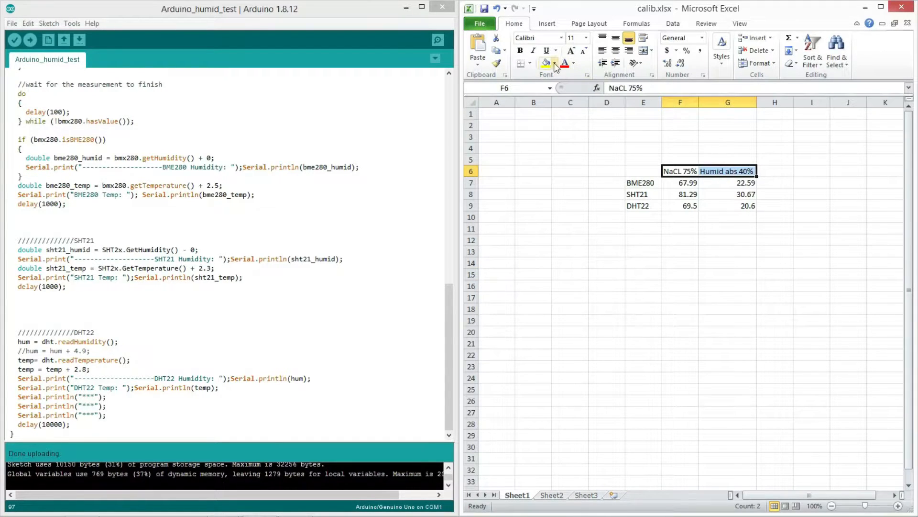
# - Bold the NaCl 75% and Humid abs 40% headers and pick out the SHT21 and DHT22 calibration readings
pyautogui.click(520, 51)
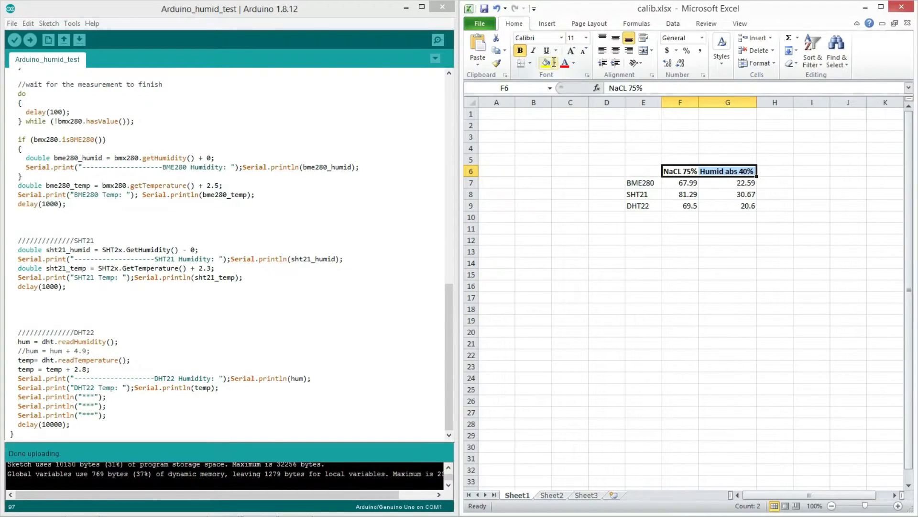
pyautogui.click(680, 286)
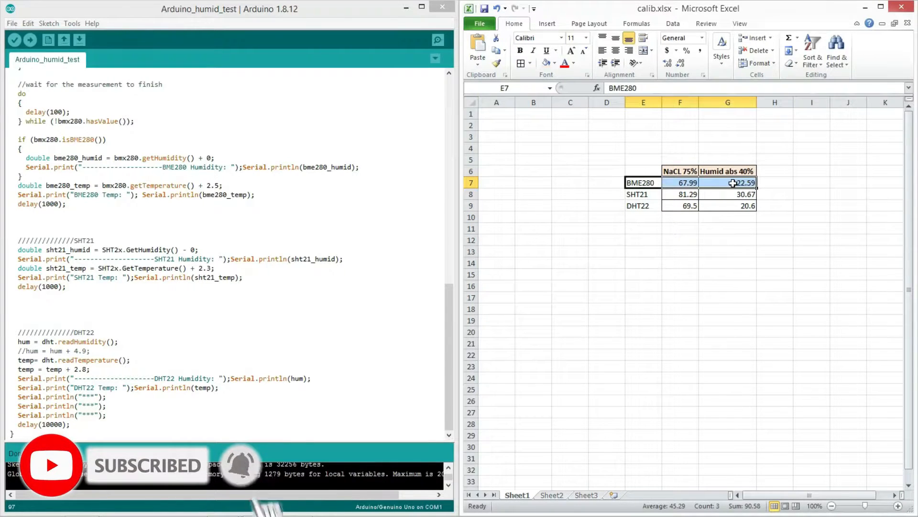
pyautogui.click(638, 194)
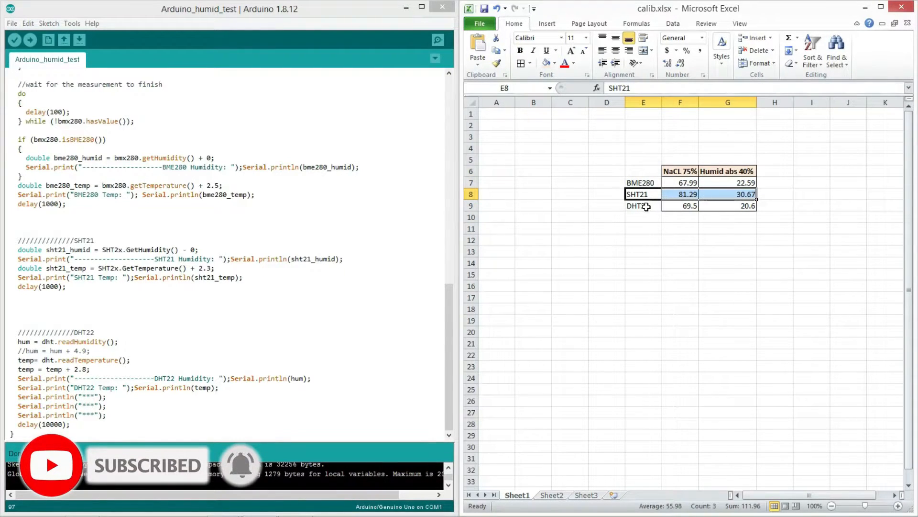
pyautogui.click(727, 251)
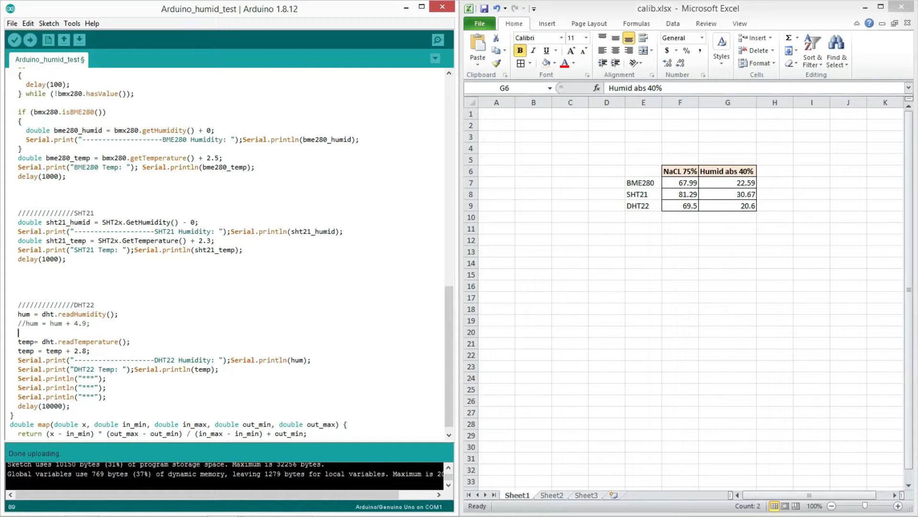
# - Write hum = map(hum,20.6,69.5,40,75); for the DHT22 using the Excel 40% and 75% values
pyautogui.write('hum =')
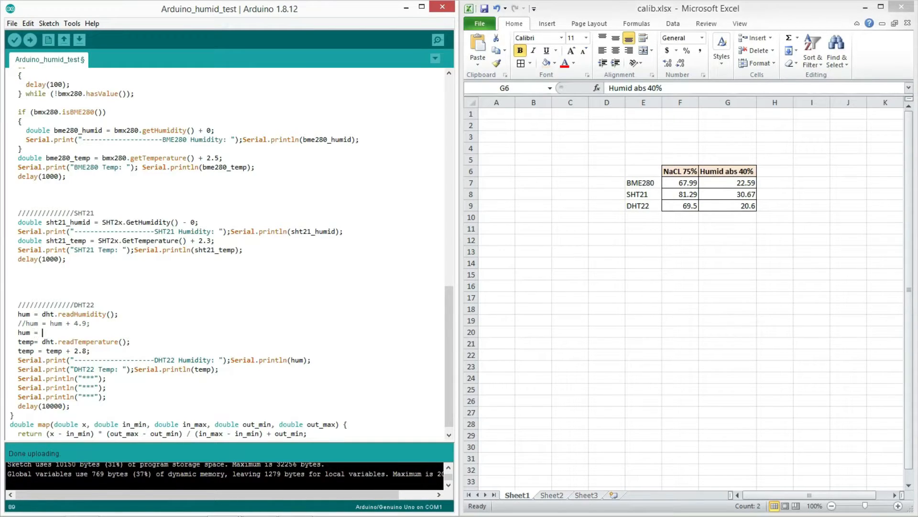
pyautogui.write('map(hum,')
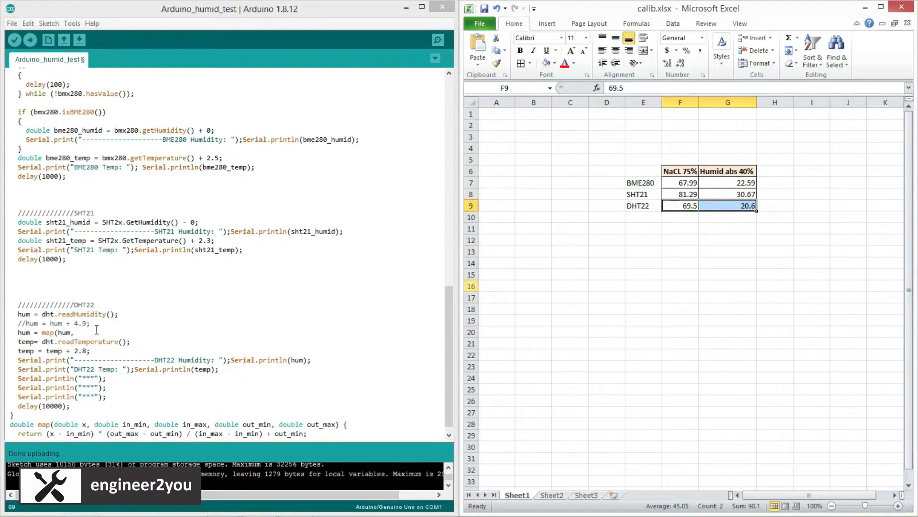
pyautogui.write('20.6')
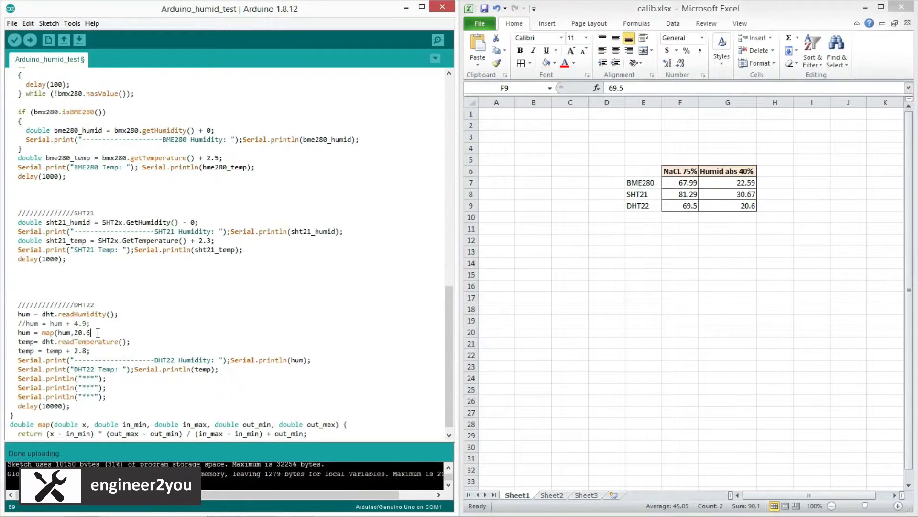
pyautogui.write('69.5,')
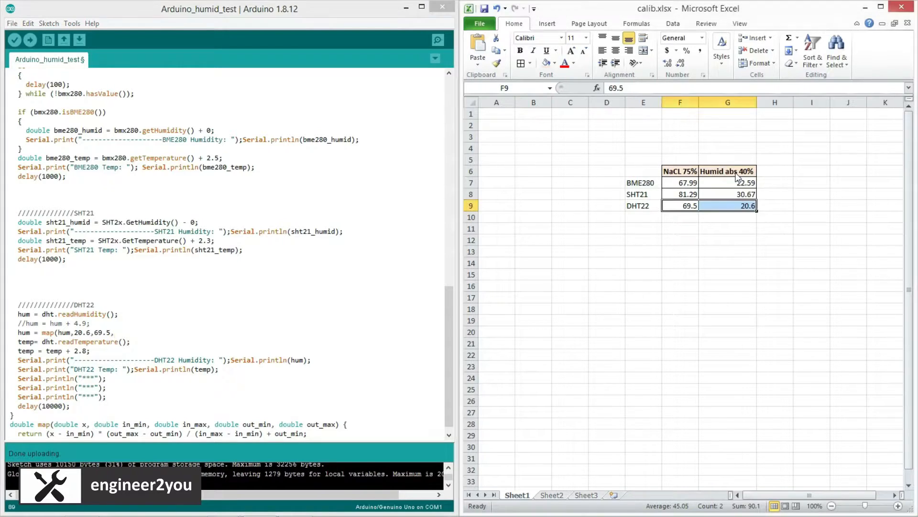
pyautogui.click(727, 171)
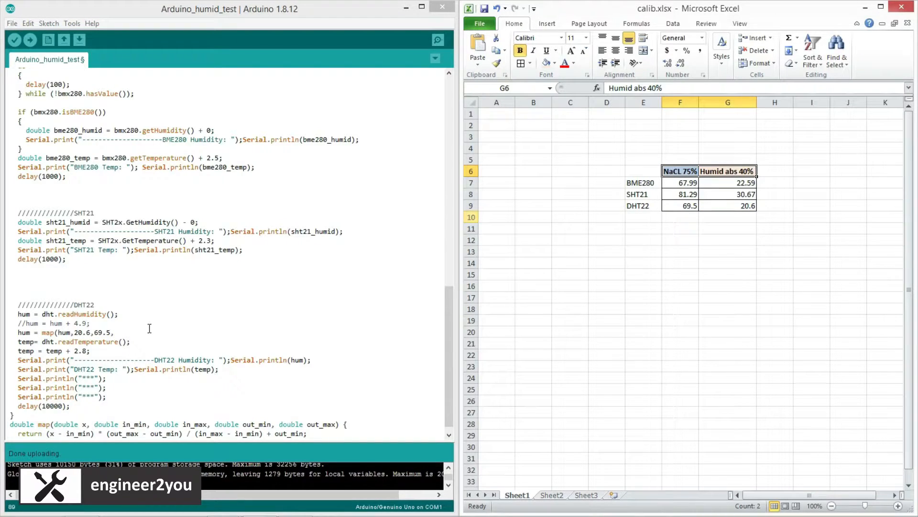
pyautogui.write('4')
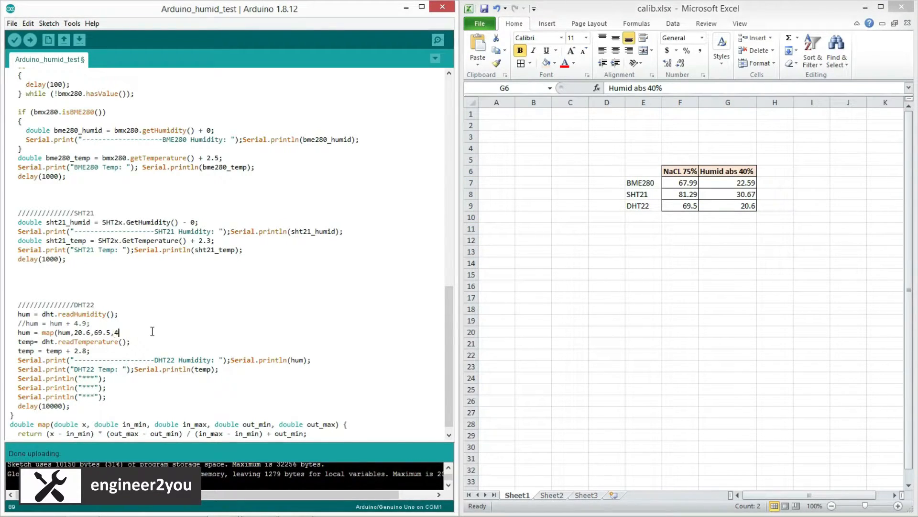
pyautogui.write('0,75);')
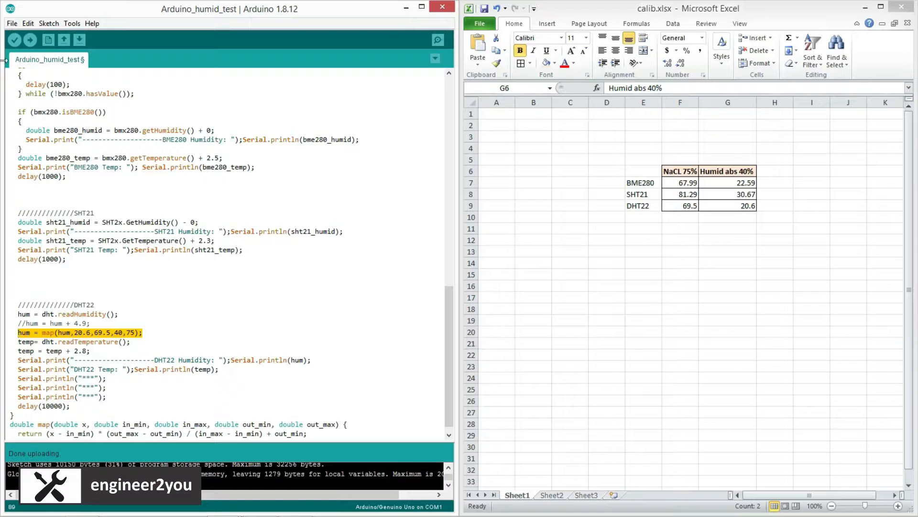
pyautogui.click(30, 40)
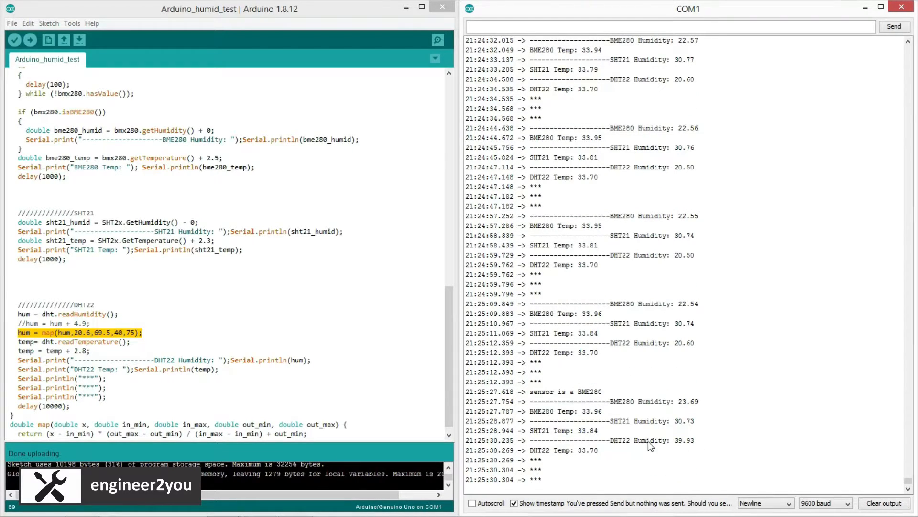
pyautogui.moveTo(687, 451)
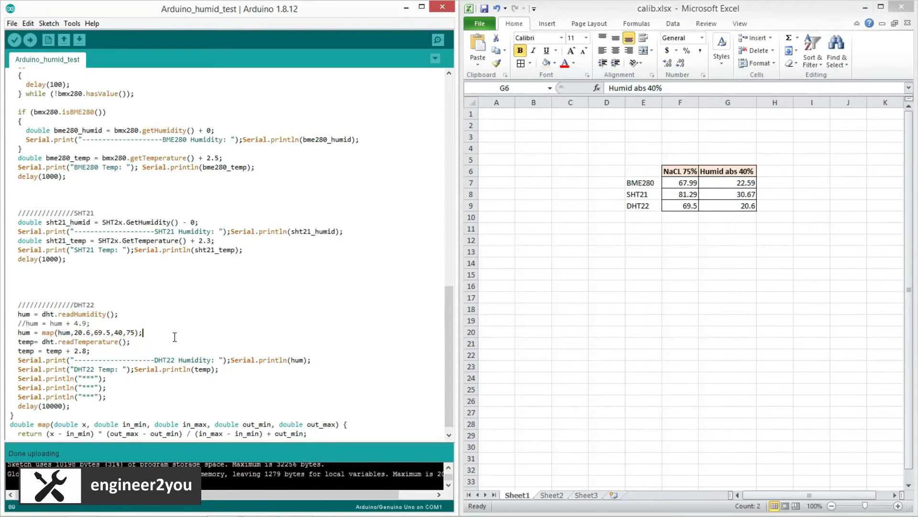
# - Wrap SHT2x.GetHumidity() in map(...,30.67,81.29,40,75)
pyautogui.write('map(')
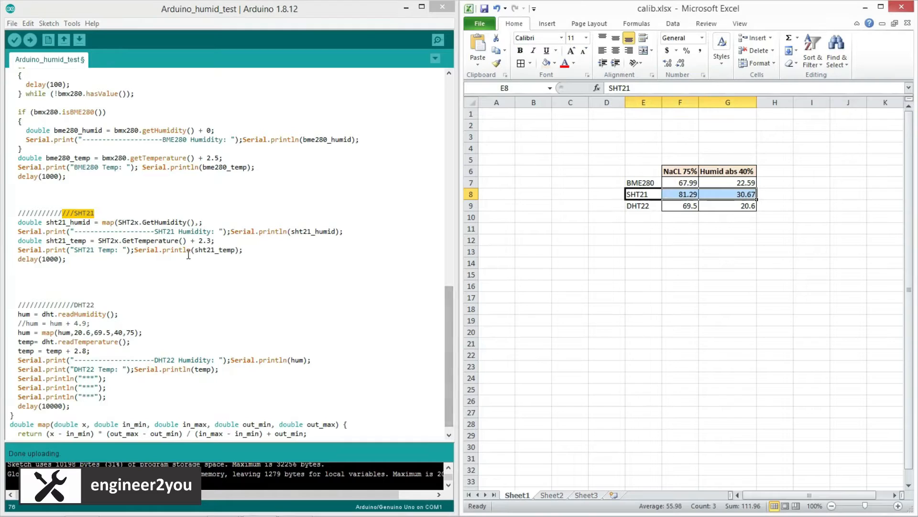
pyautogui.write('30.67,')
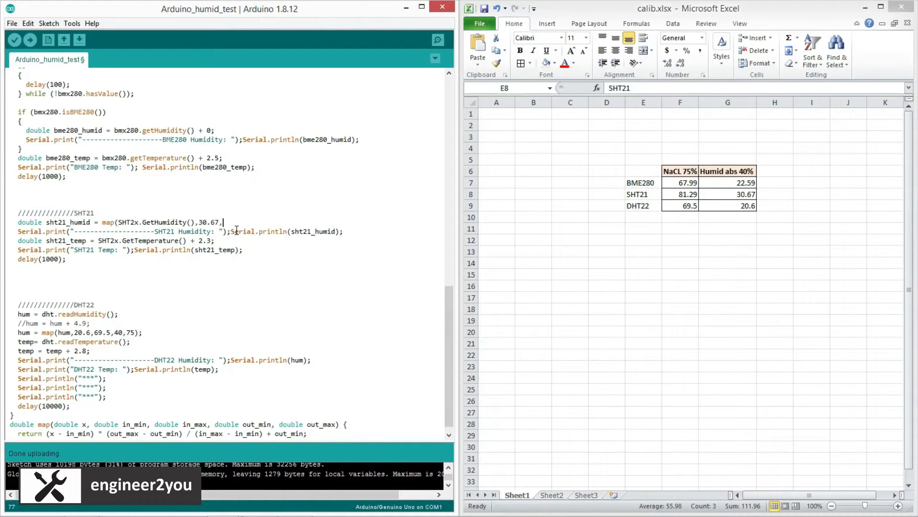
pyautogui.write('81.29,40,75);')
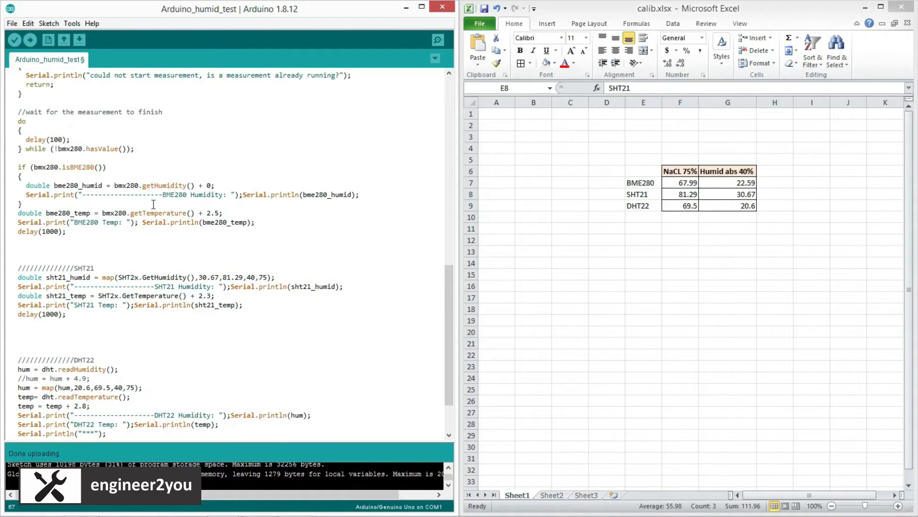
# - Wrap bmx280.getHumidity() in map(...,22.59,67.99,40,75)
pyautogui.write('map(bmx280.getHumidity(),')
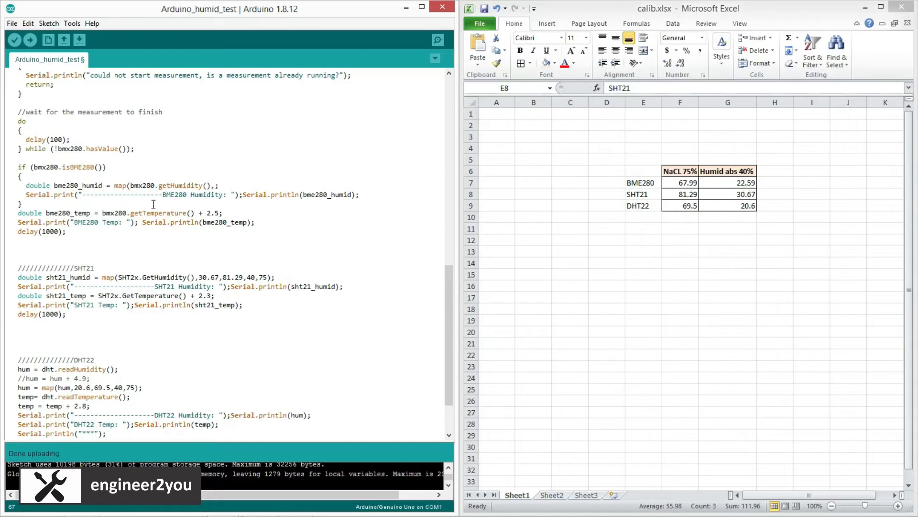
pyautogui.write('22')
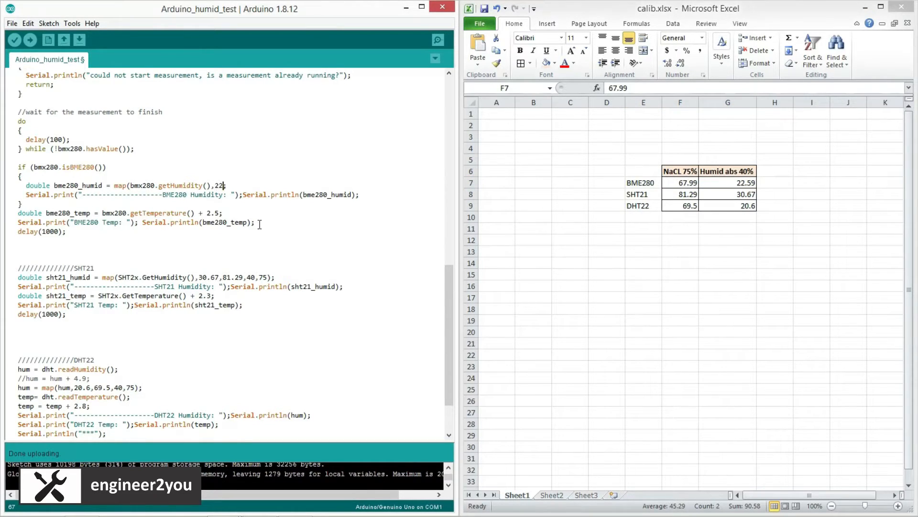
pyautogui.write('.59,67.99,;')
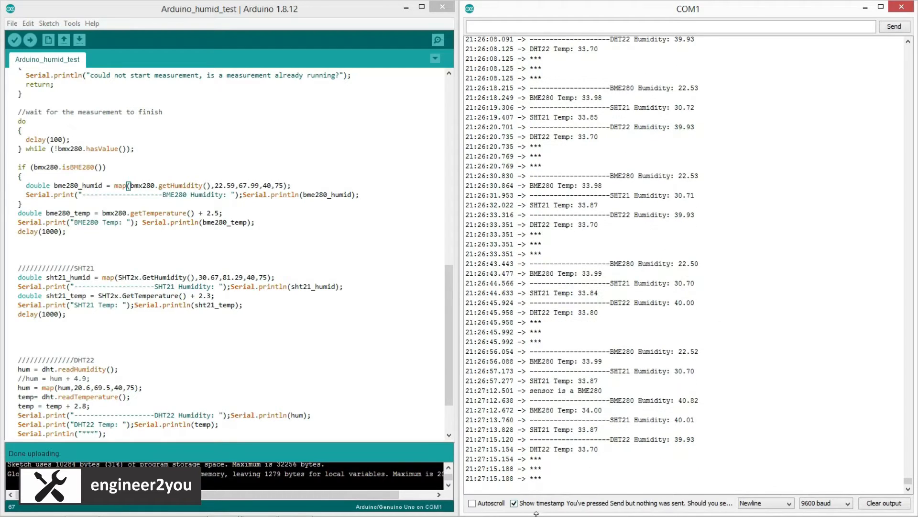
# - Tick Autoscroll so the serial monitor follows the newest ~40% humidity readings
pyautogui.click(473, 502)
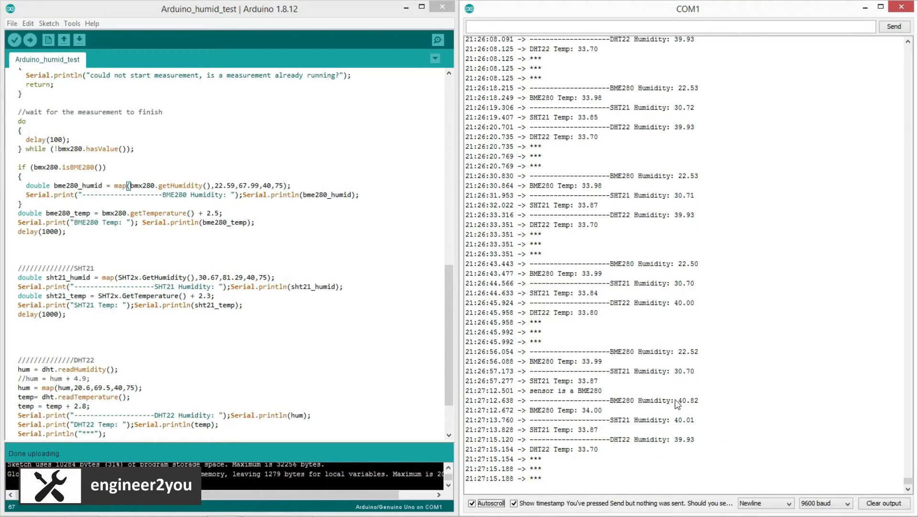
pyautogui.moveTo(691, 428)
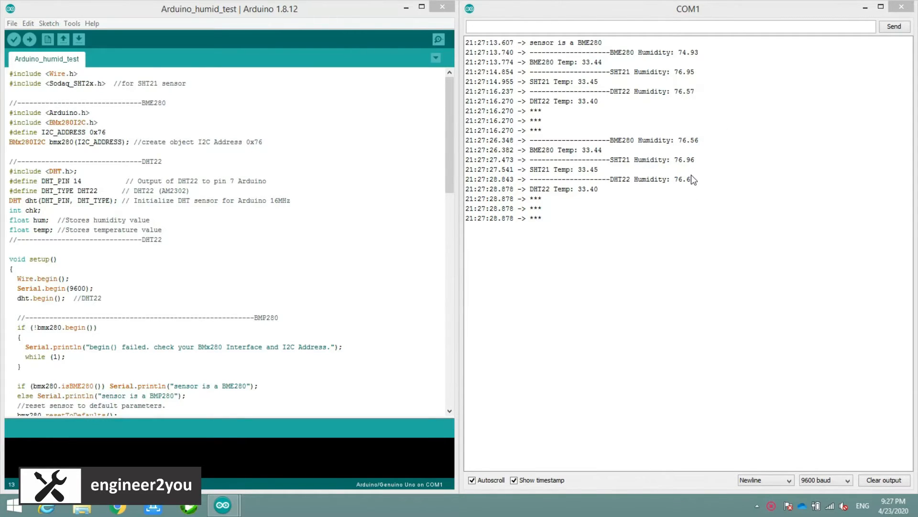
pyautogui.moveTo(704, 194)
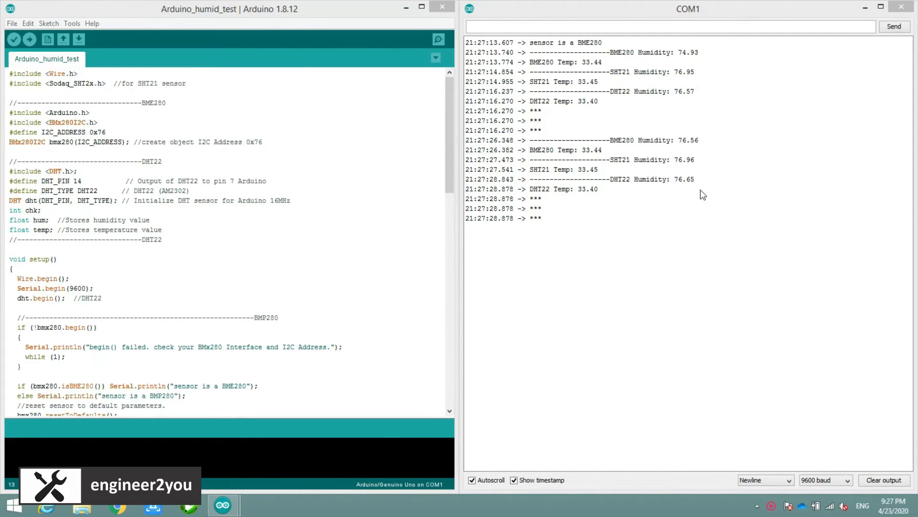